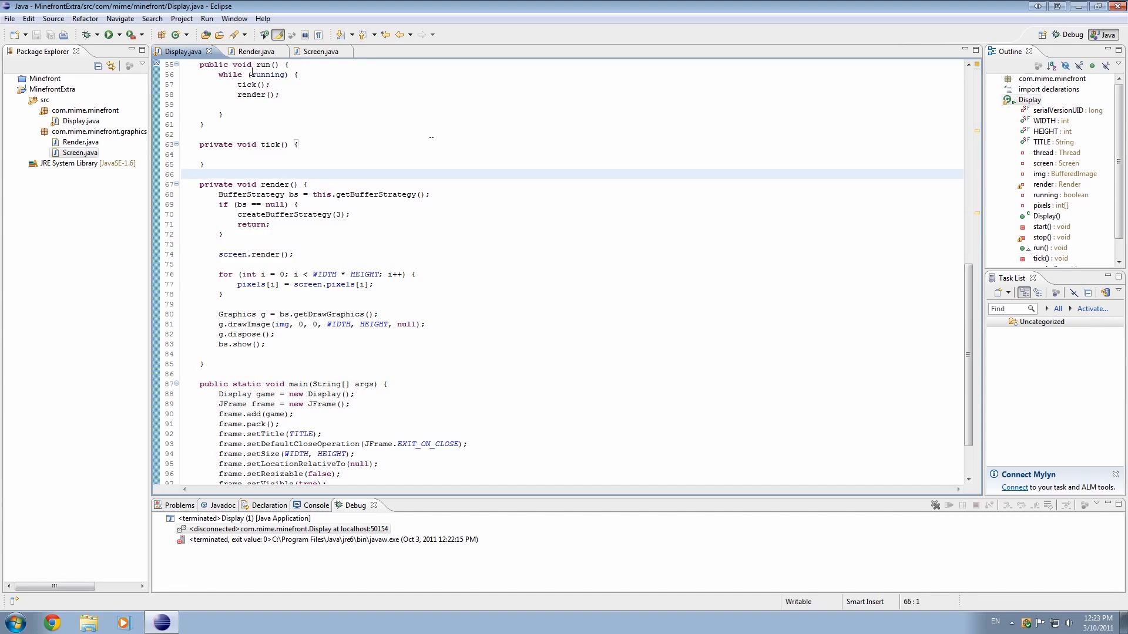
- Review the Render.java and Screen.java editor tabs, ending back in Render.java
click(249, 51)
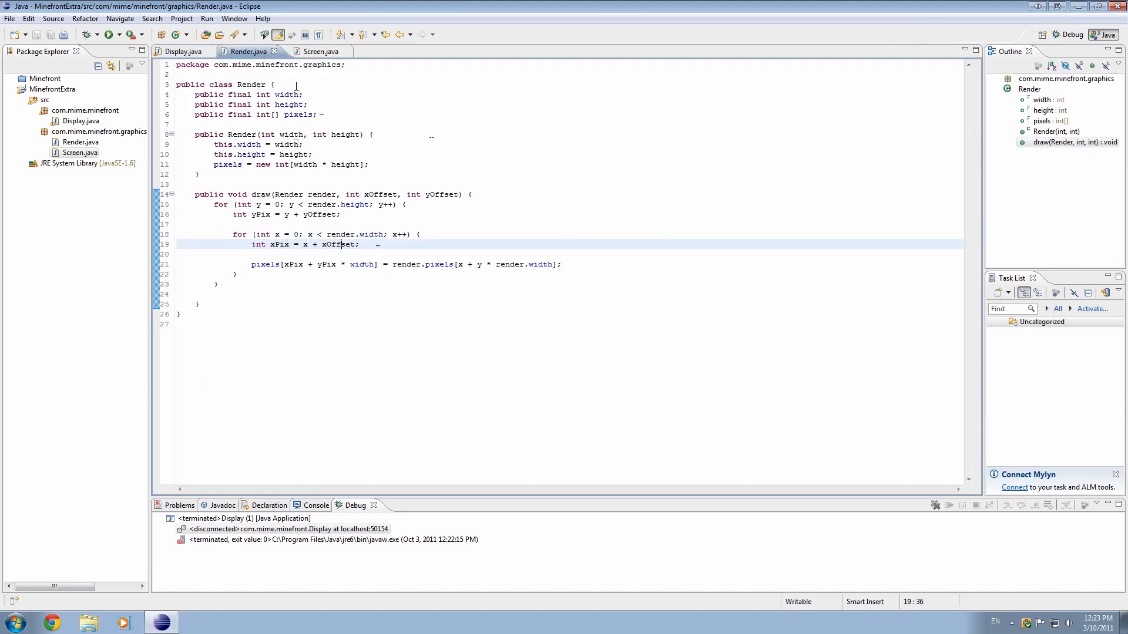
click(314, 51)
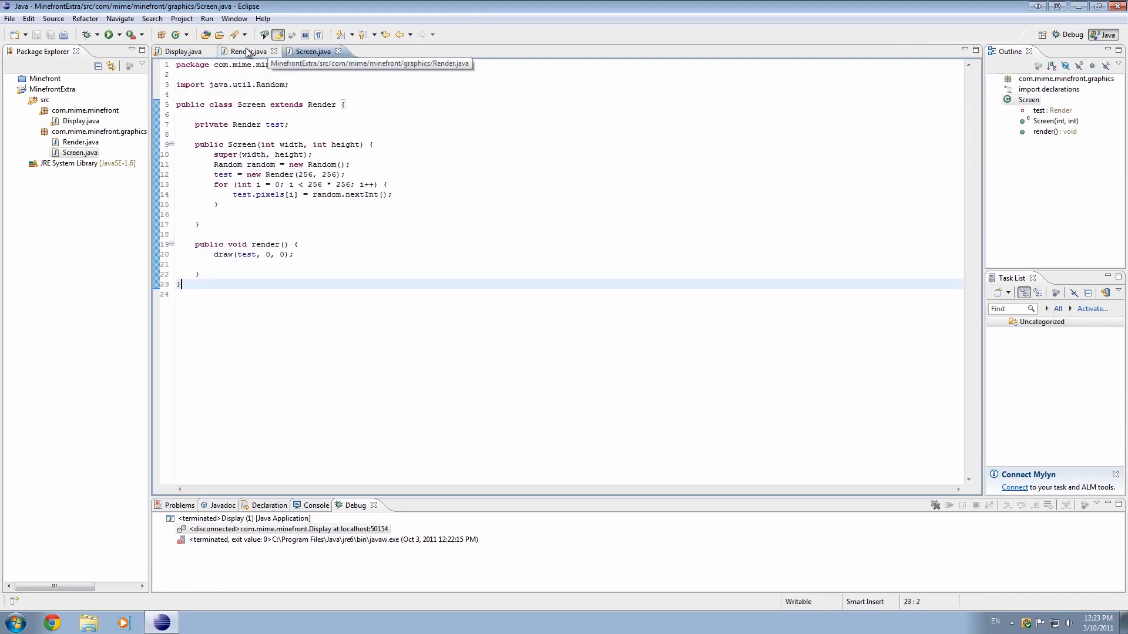
click(246, 51)
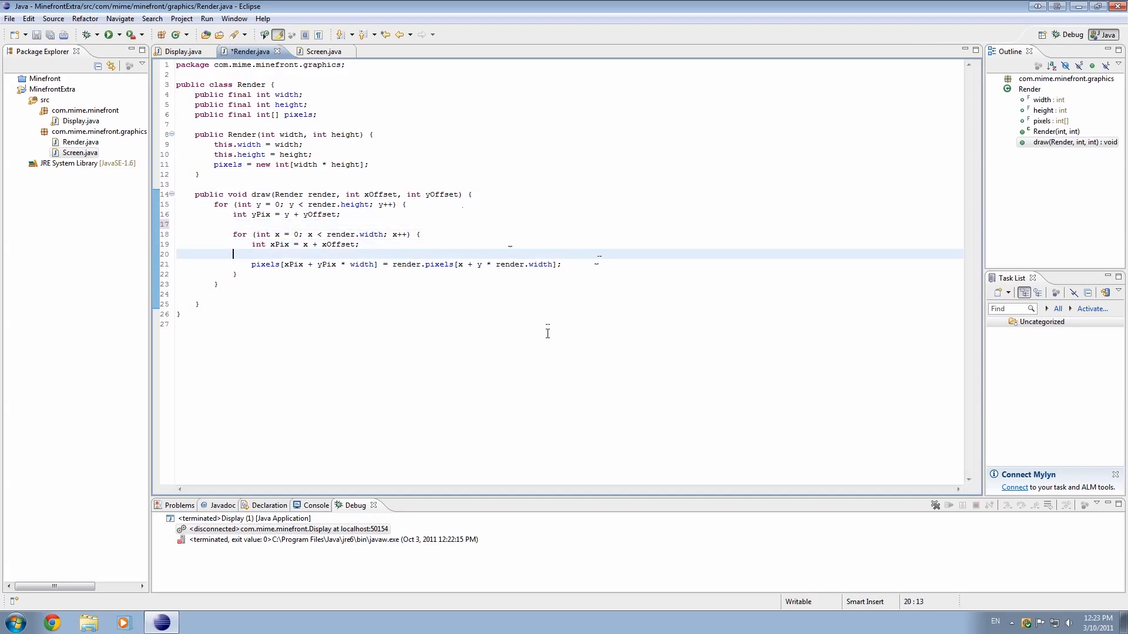
mouse_move(450, 342)
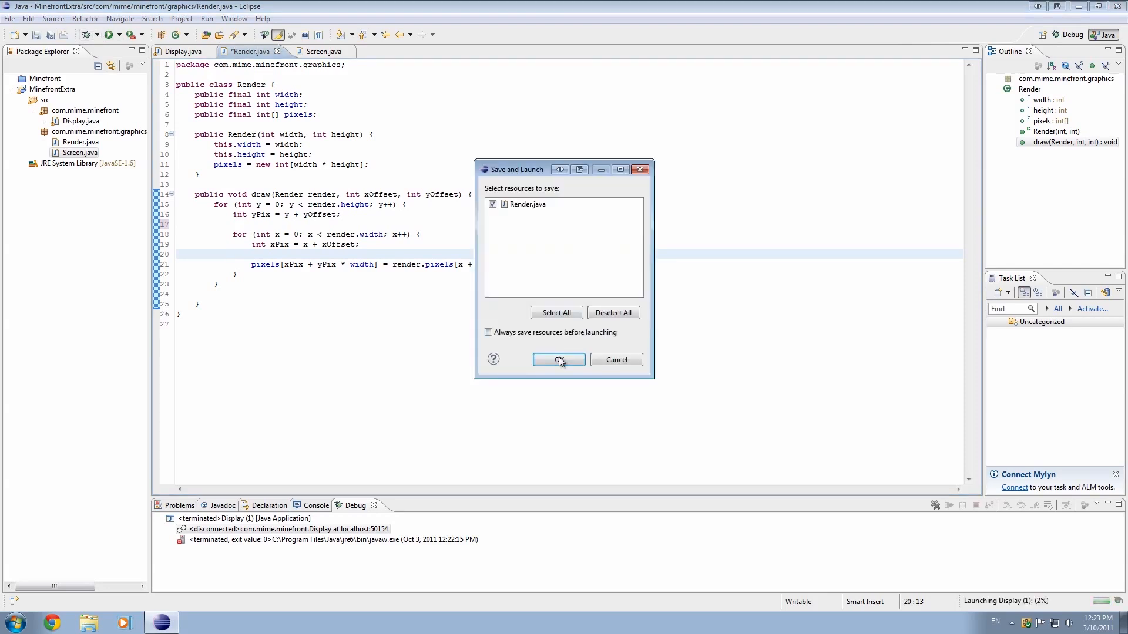
- Confirm Save and Launch to save Render.java and run Display
click(558, 360)
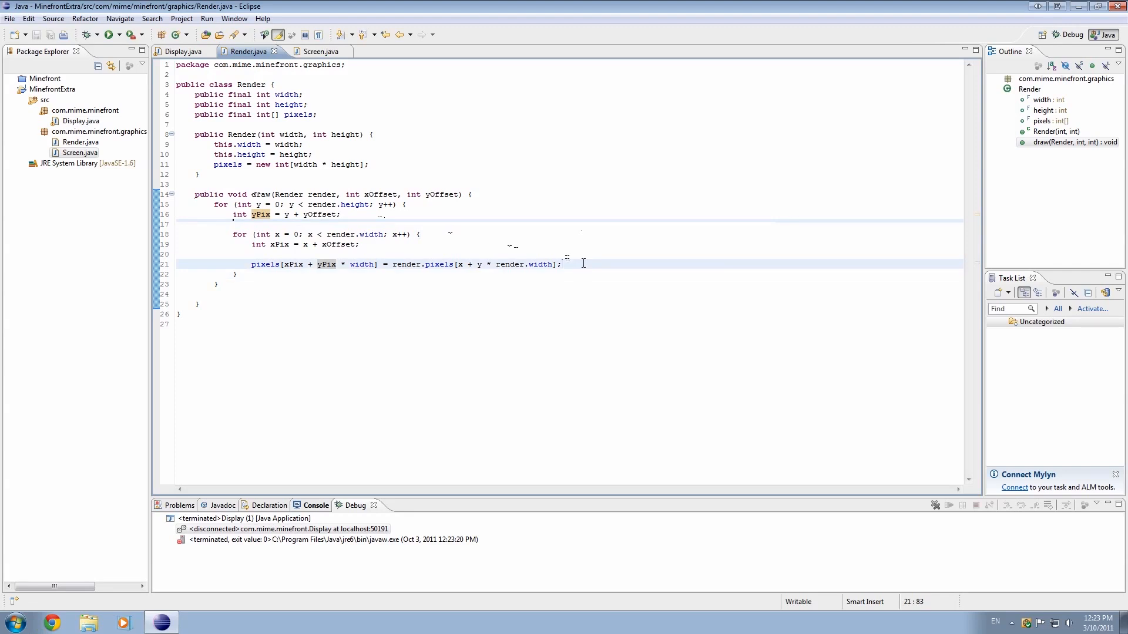
- Add System.out.println("x: " + x + " y: " + y); below the pixels assignment in the inner loop
text(System.out.println()
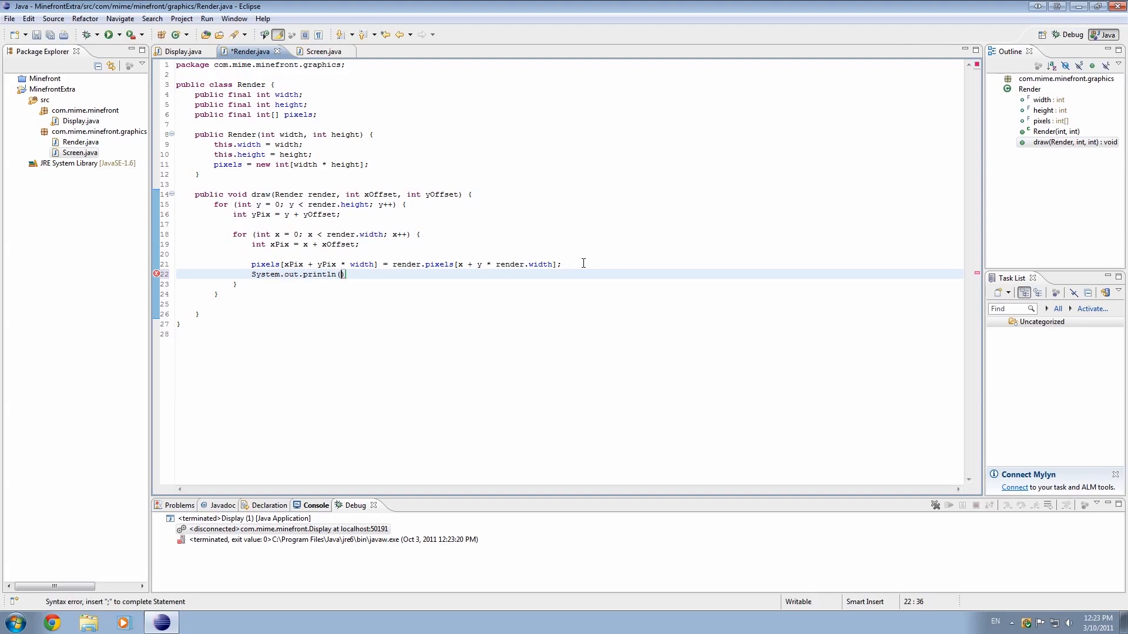
text("X")
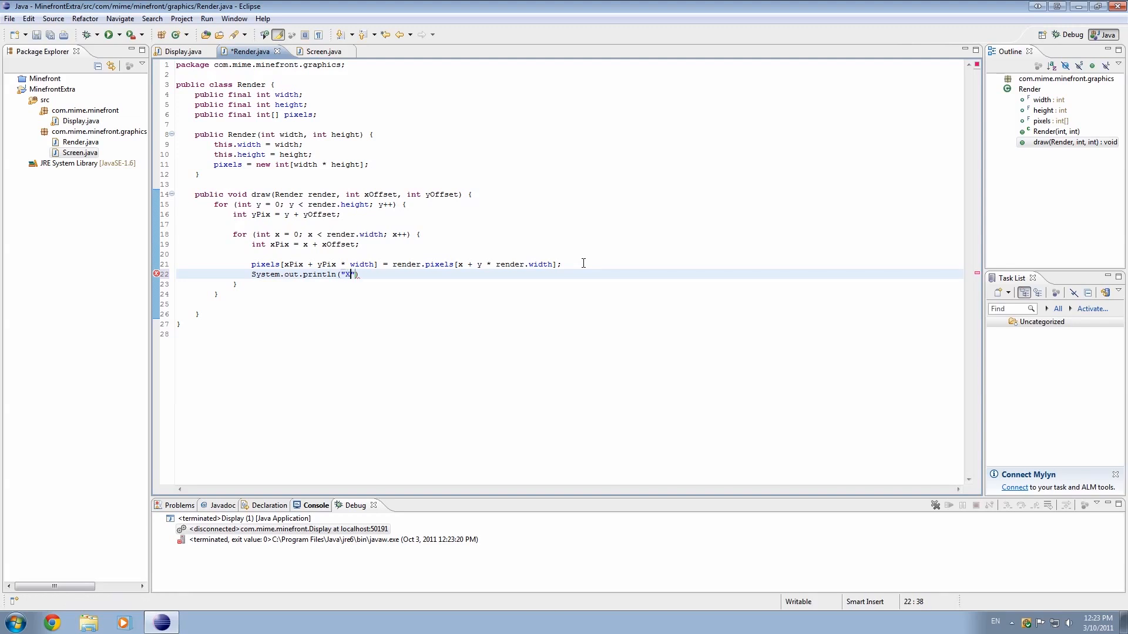
text(x:)
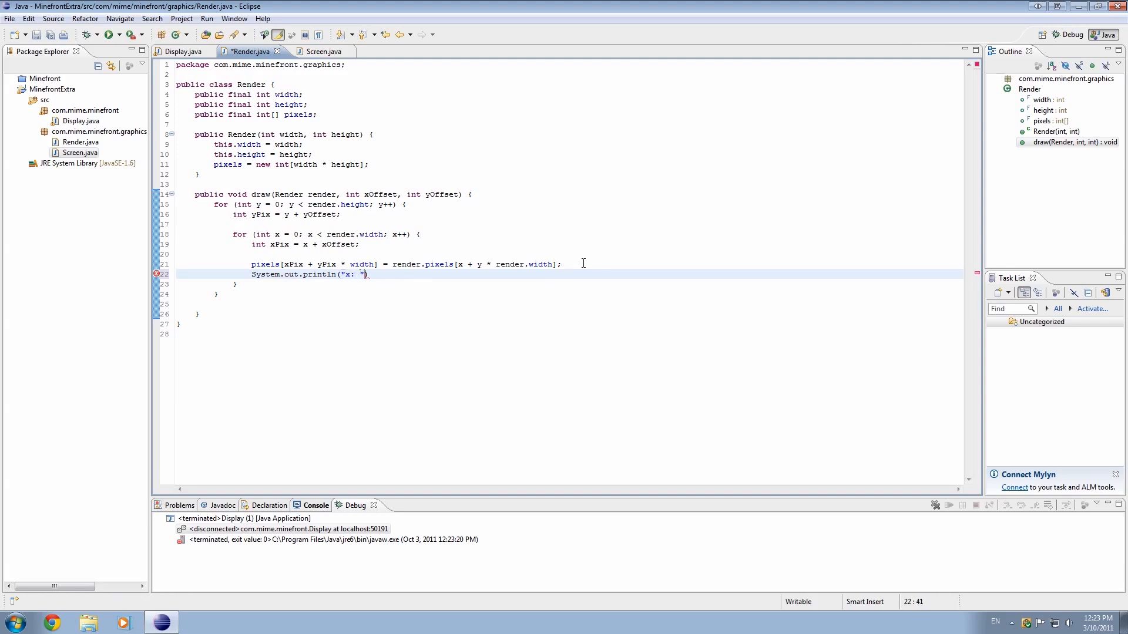
text(+ x))
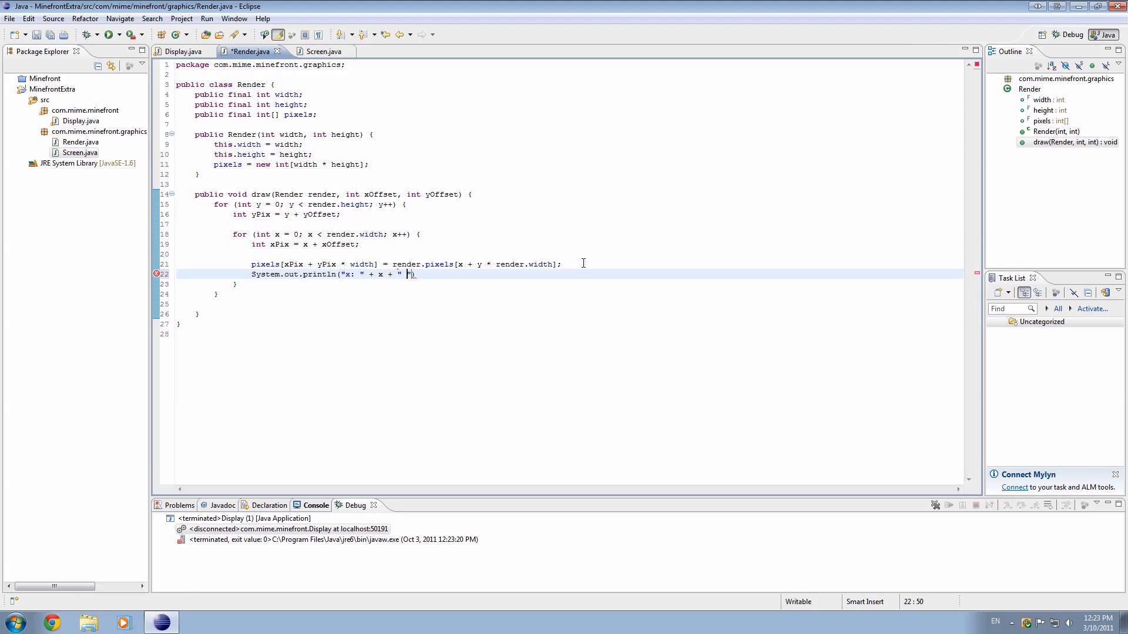
text(y:)
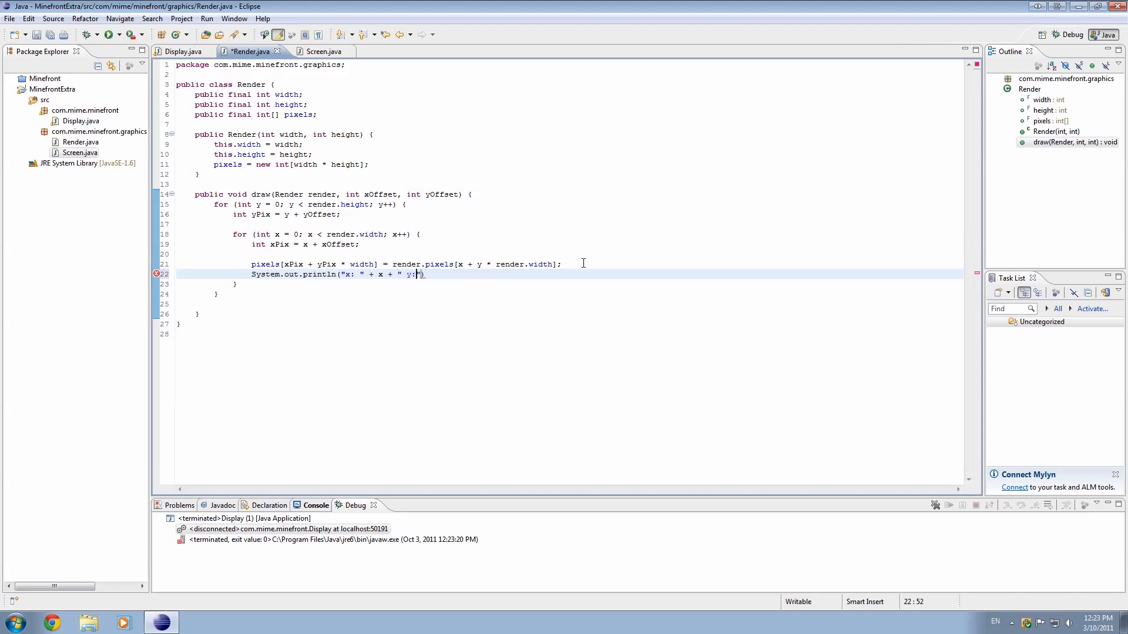
text(" + y))
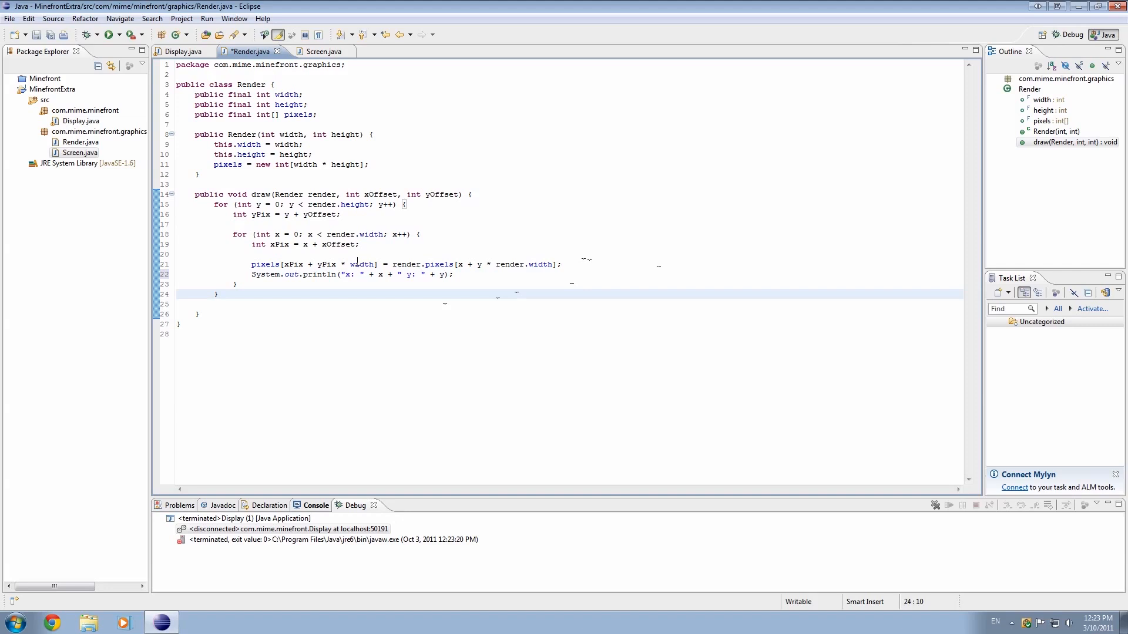
click(361, 275)
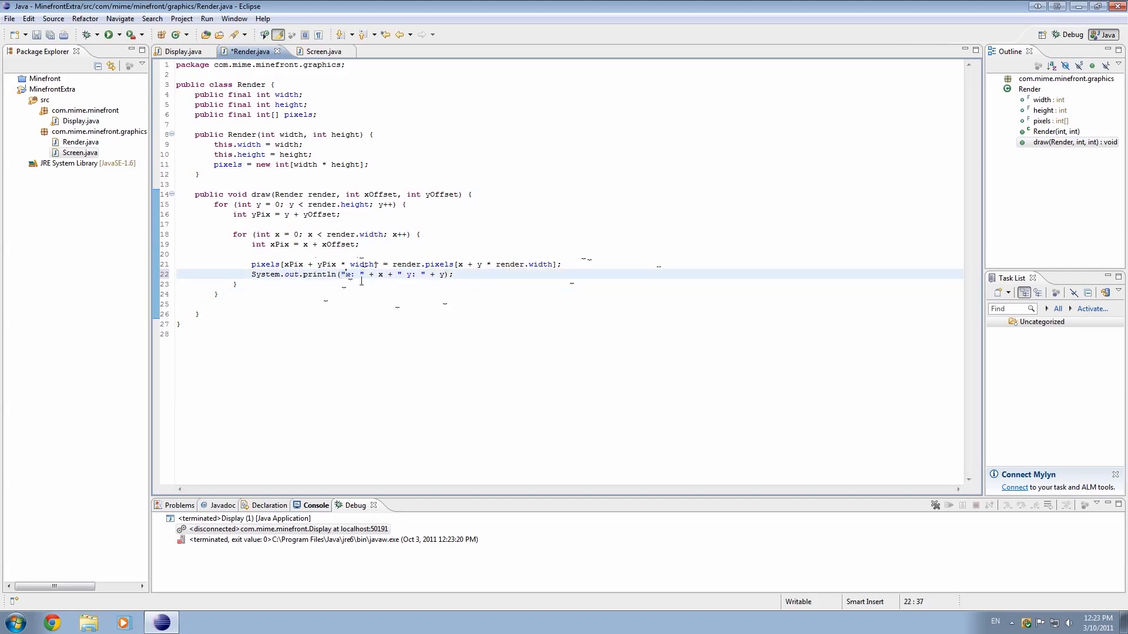
double_click(349, 274)
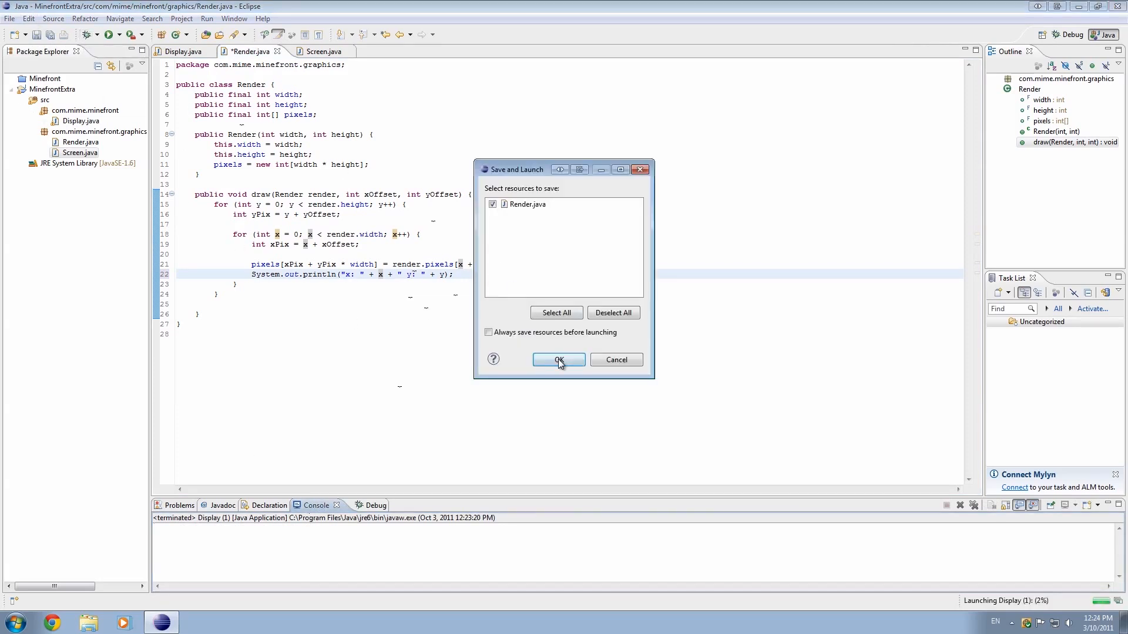
- Save Render.java, run Display, and maximize the Console showing x/y coordinate lines
click(559, 359)
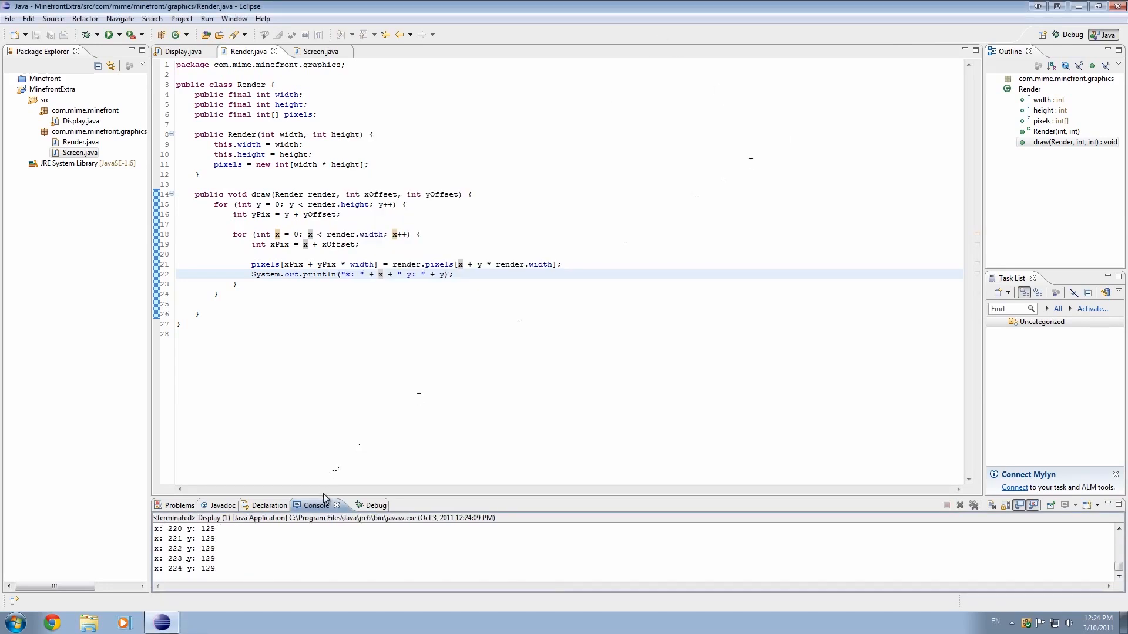
double_click(315, 505)
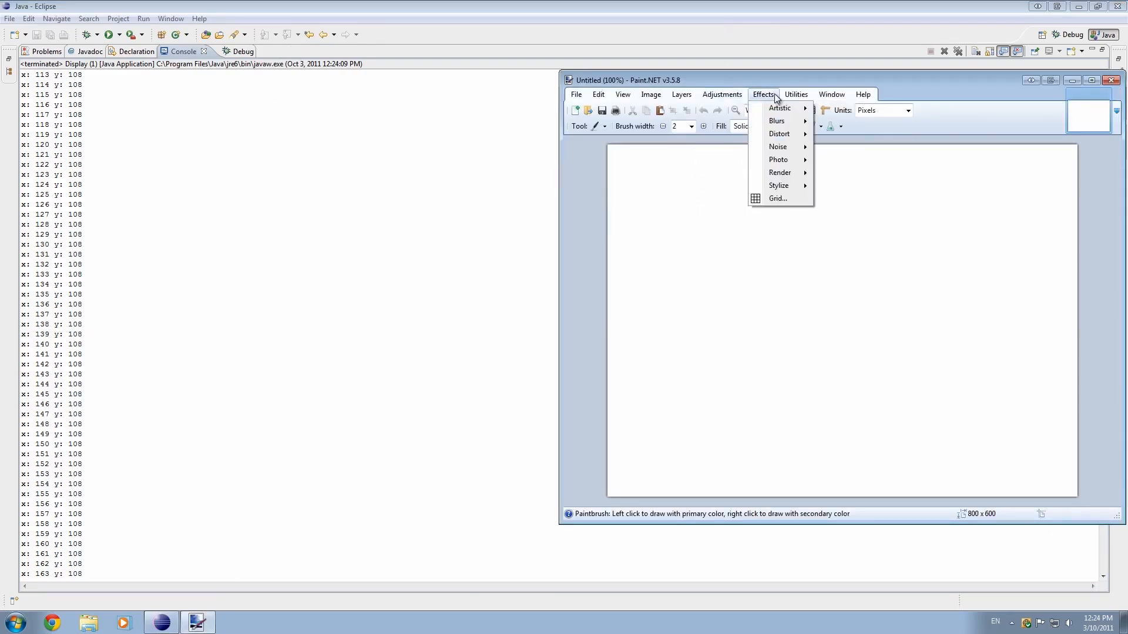
- Apply the Grid effect with size 10 Gridlines to the 800 x 600 canvas
click(777, 198)
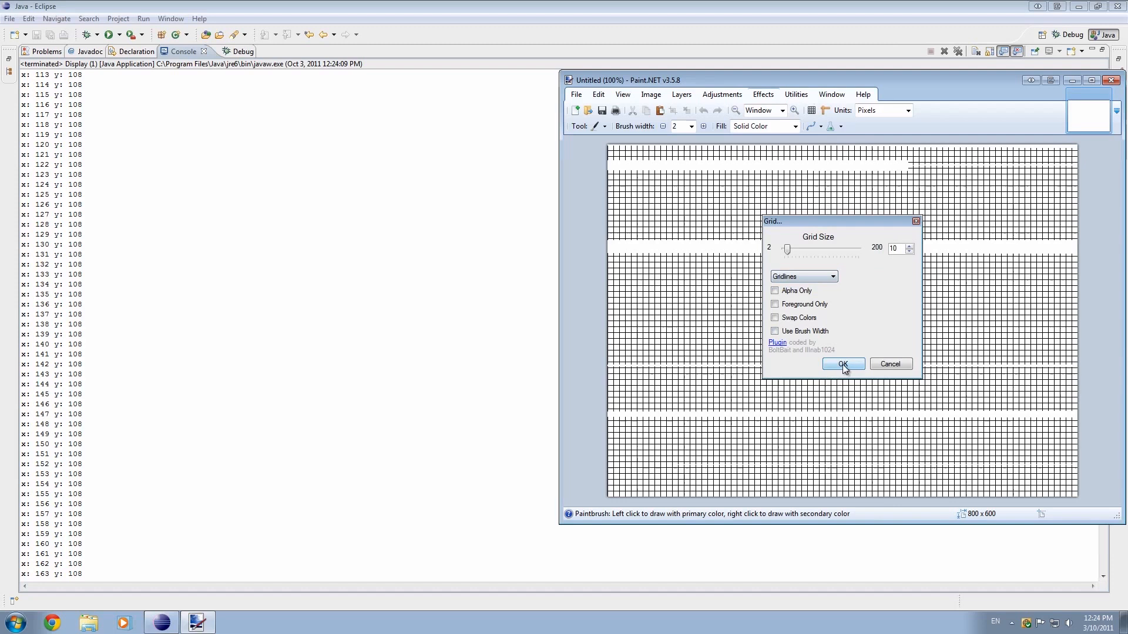
click(843, 364)
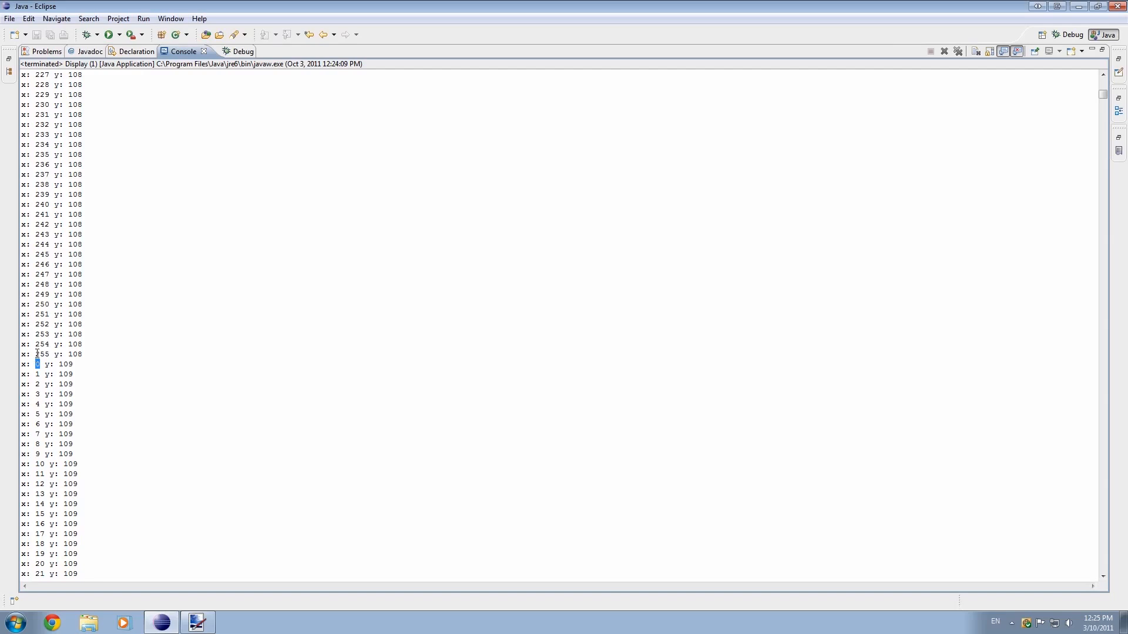
- Restore the maximized Console to normal size beside the Render.java editor
double_click(41, 354)
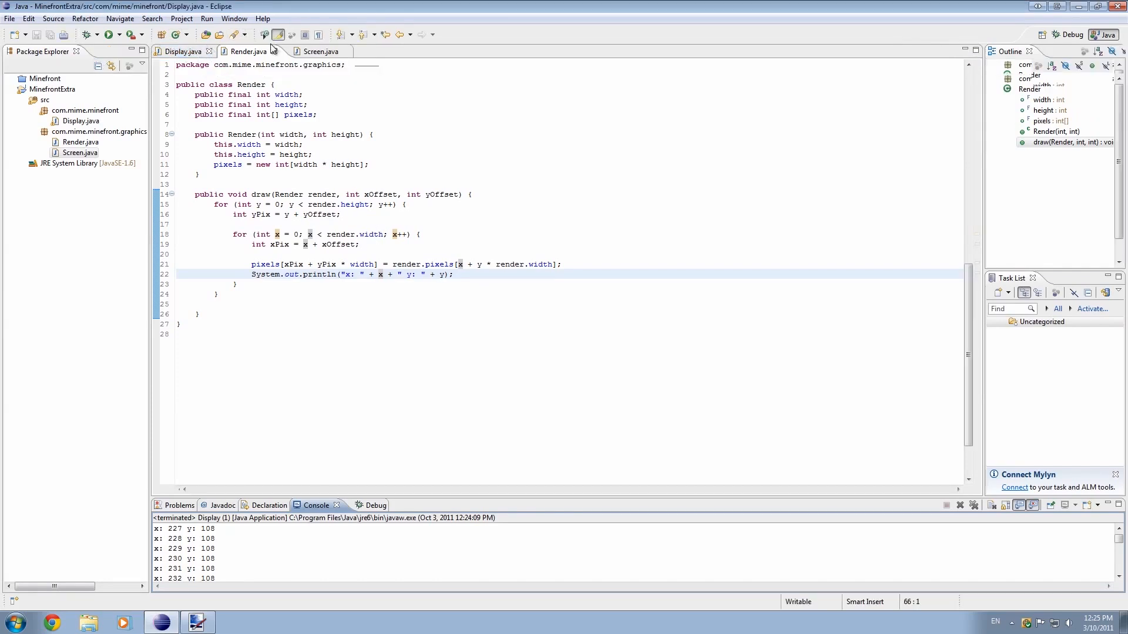
- Look over Screen.java, then maximize the Console and scroll to the y 109 coordinates
click(319, 51)
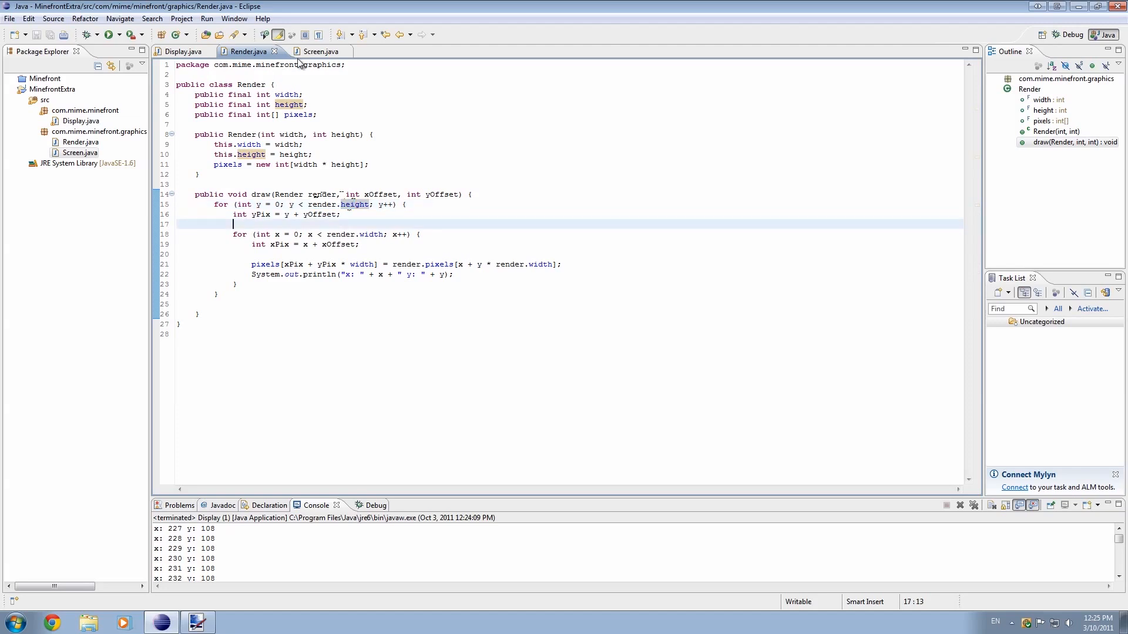
click(319, 52)
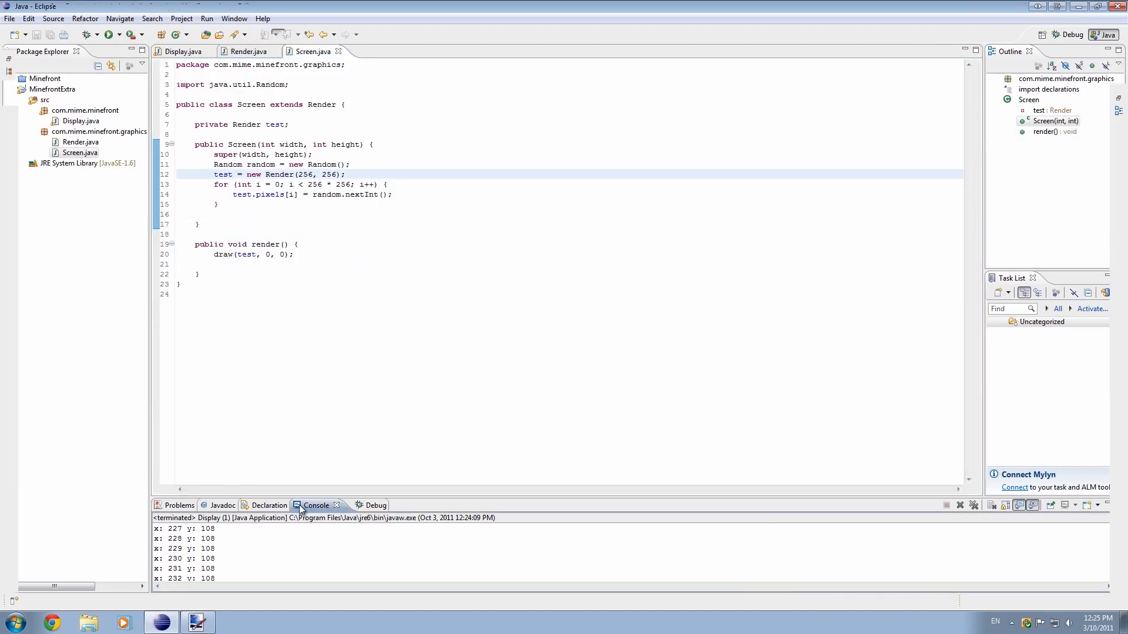
double_click(316, 505)
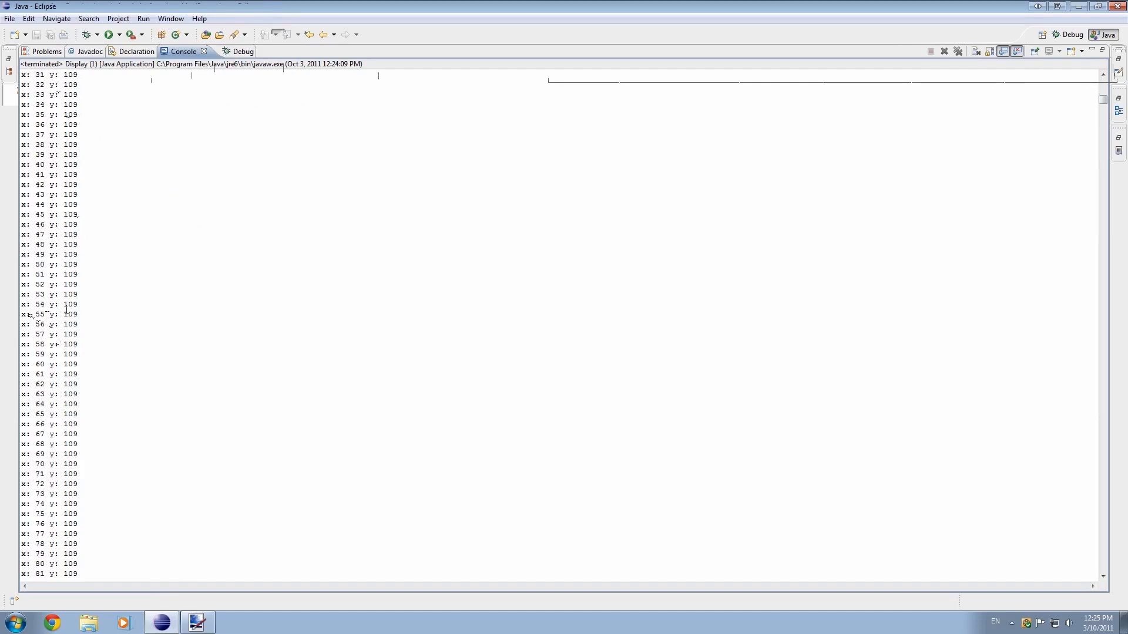
scroll(down, 3)
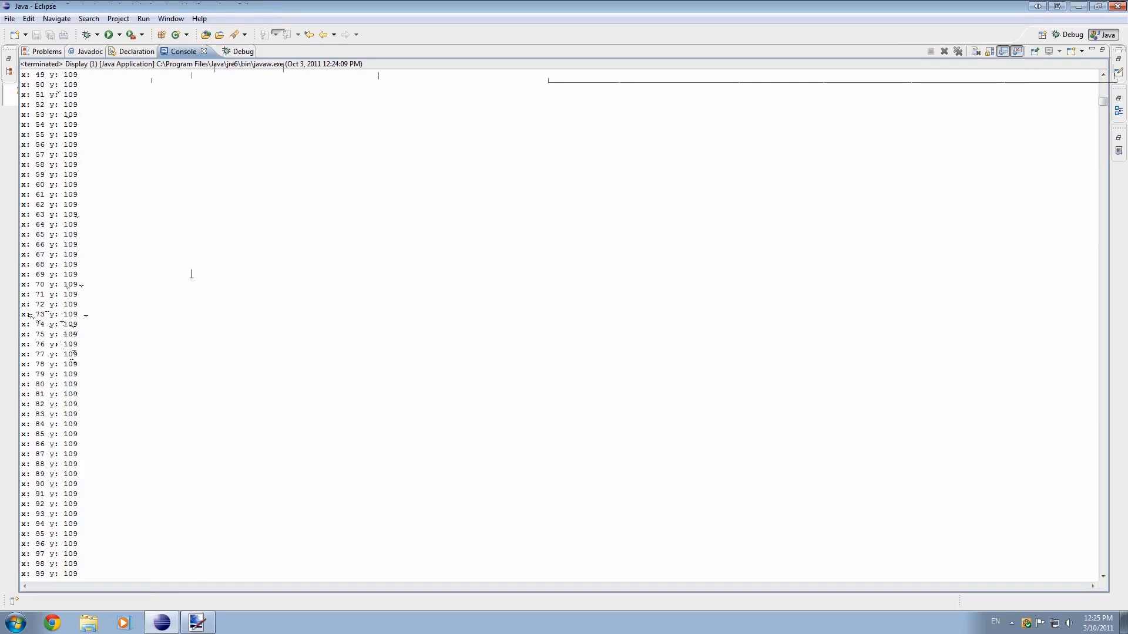